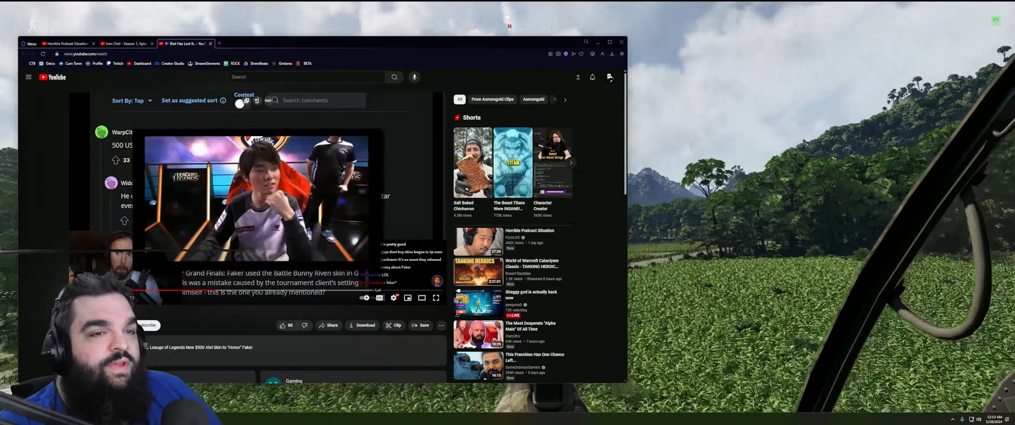
{"action": "scroll", "scroll_direction": "down", "scroll_amount": 3}
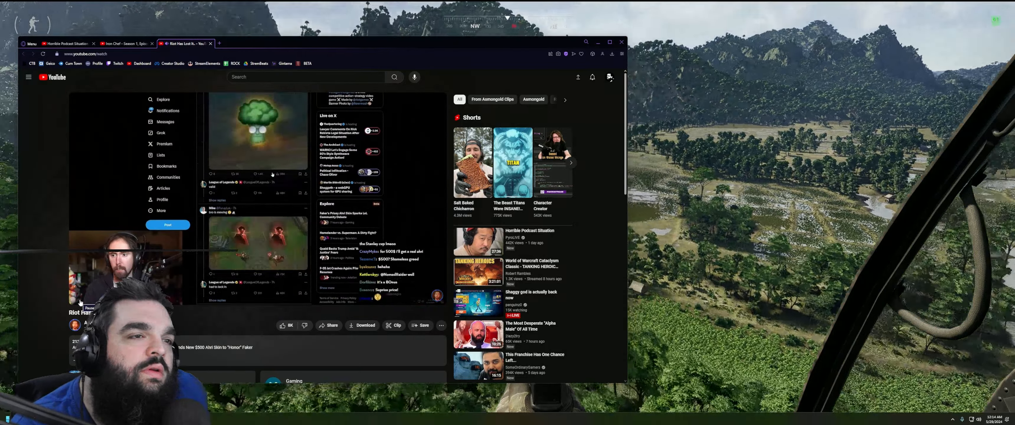
{"action": "scroll", "scroll_direction": "down", "scroll_amount": 3}
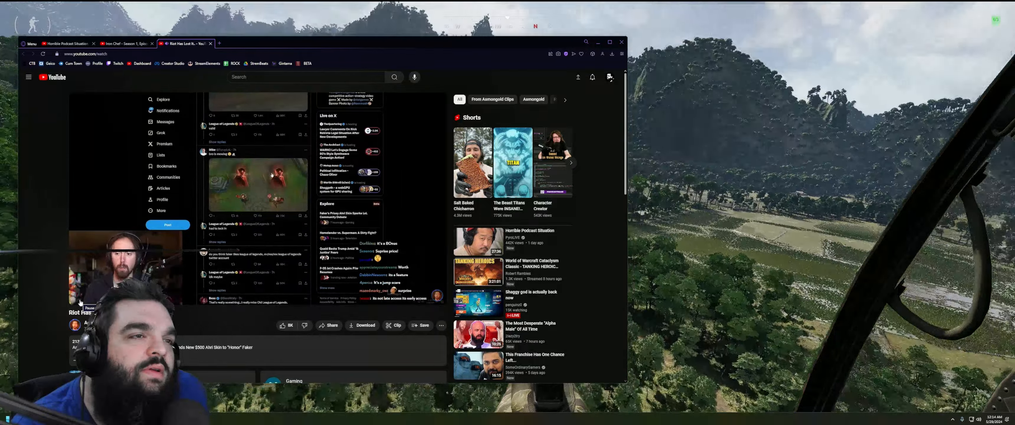
{"action": "scroll", "scroll_direction": "down", "scroll_amount": 3}
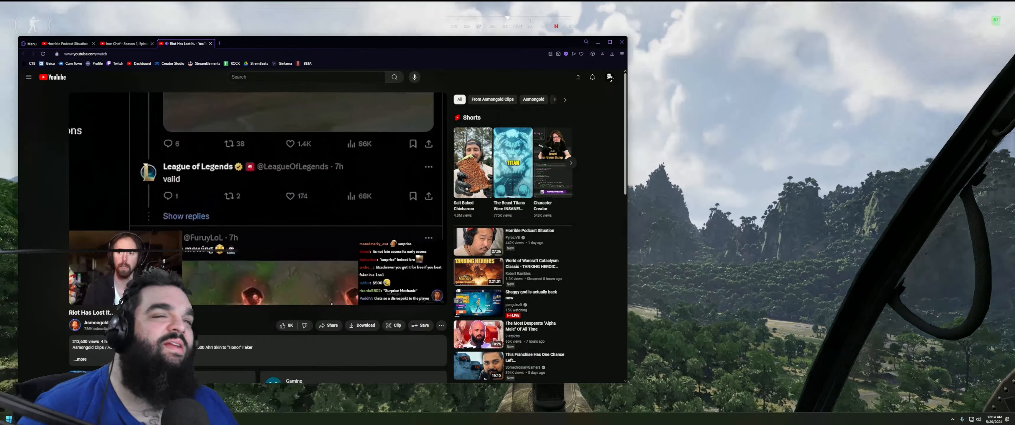
{"action": "scroll", "scroll_direction": "down", "scroll_amount": 3}
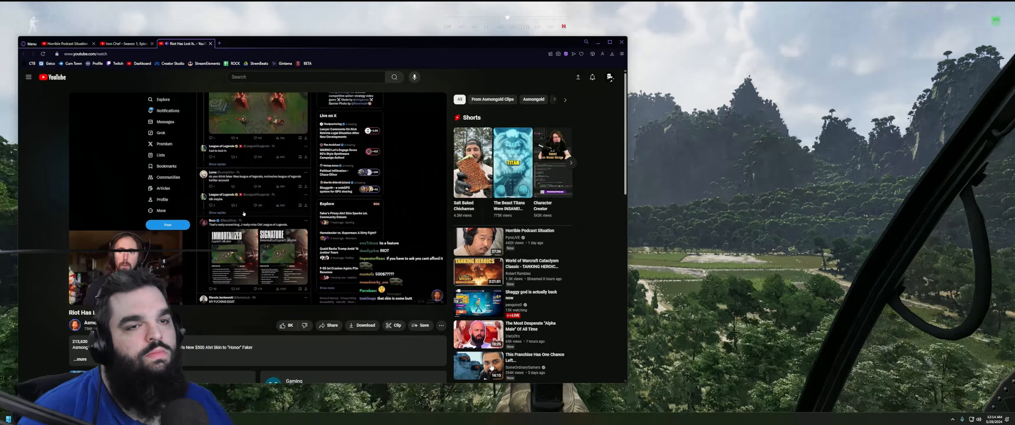
{"action": "scroll", "scroll_direction": "down", "scroll_amount": 3}
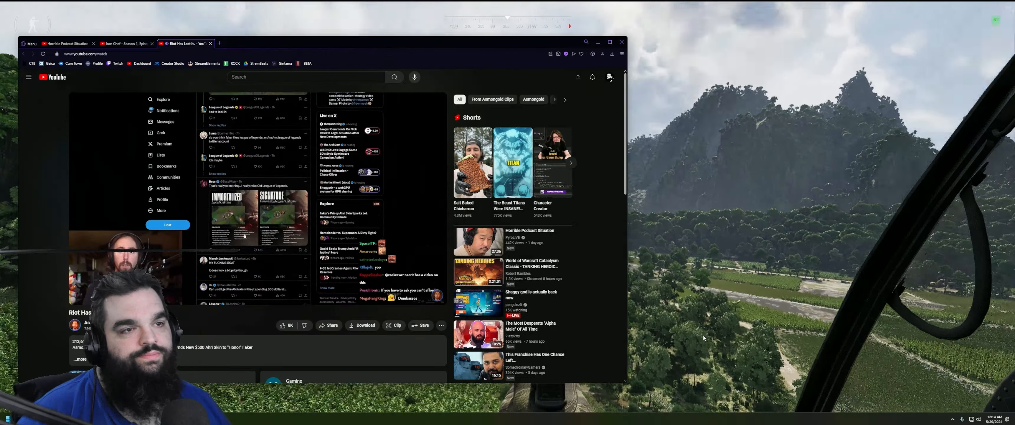
{"action": "scroll", "scroll_direction": "down", "scroll_amount": 3}
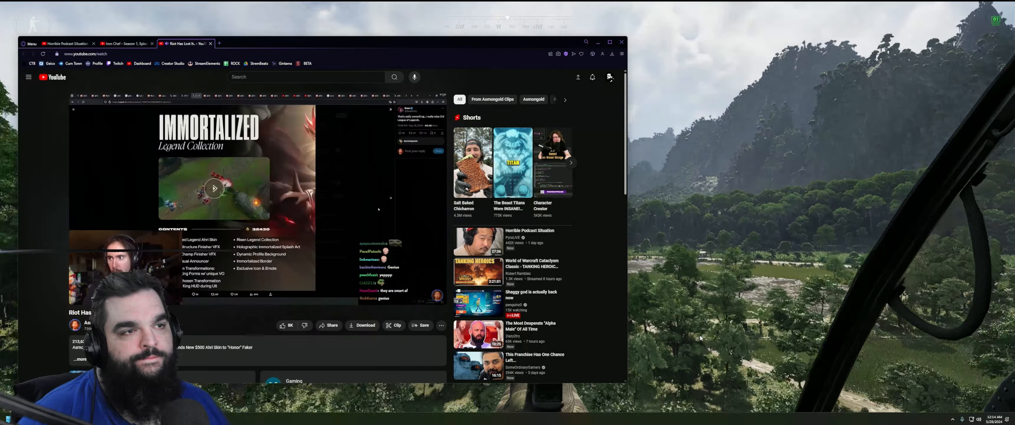
{"action": "left_click", "coordinate": [215, 189]}
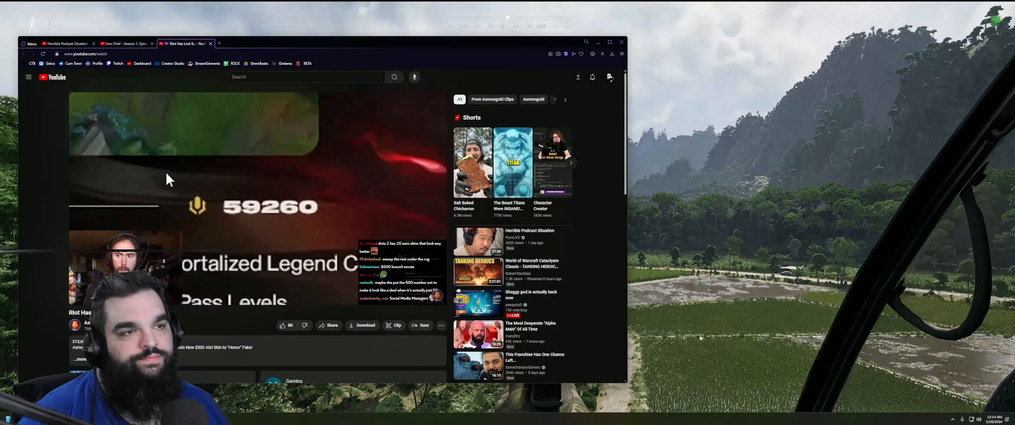